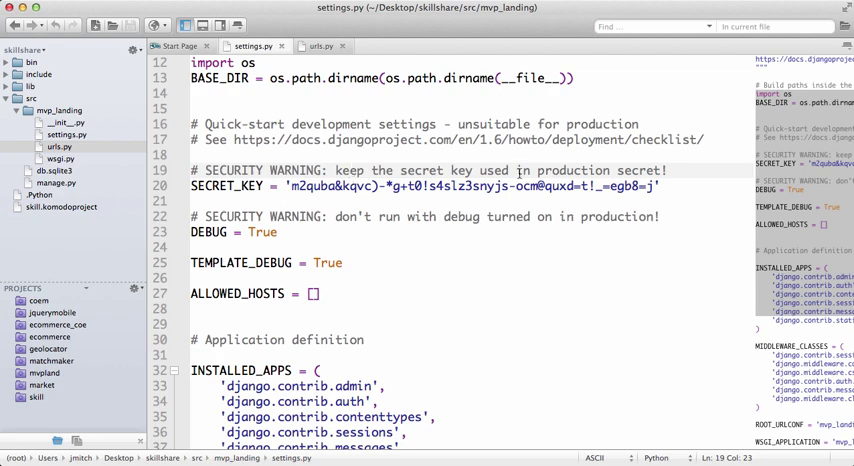
- Set TEMPLATE_DEBUG to follow DEBUG instead of True in settings.py
{"action": "double_click", "coordinate": [572, 170]}
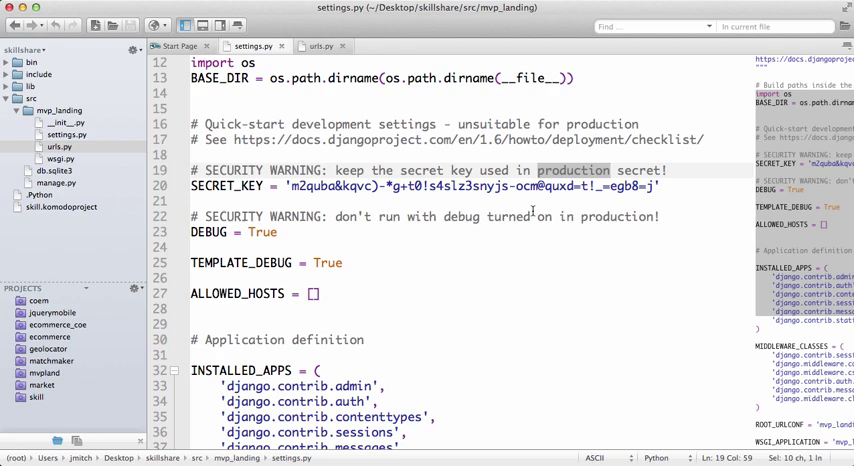
{"action": "scroll", "scroll_direction": "down", "scroll_amount": 3}
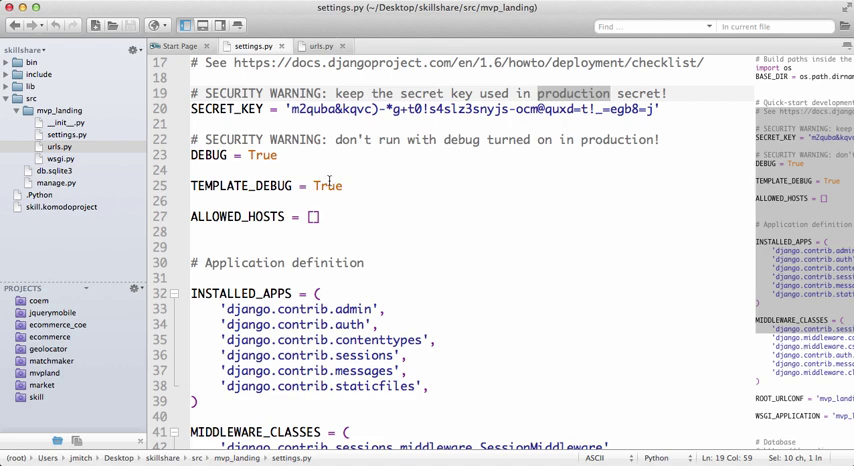
{"action": "type", "text": "DE"}
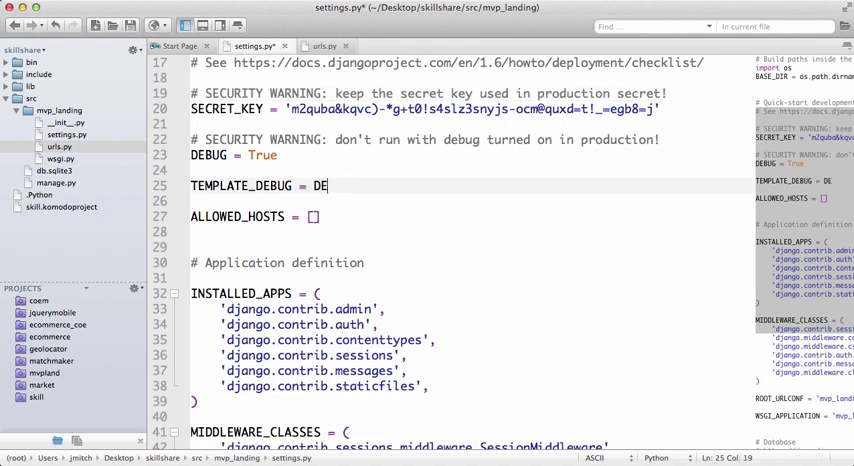
{"action": "type", "text": "BUG"}
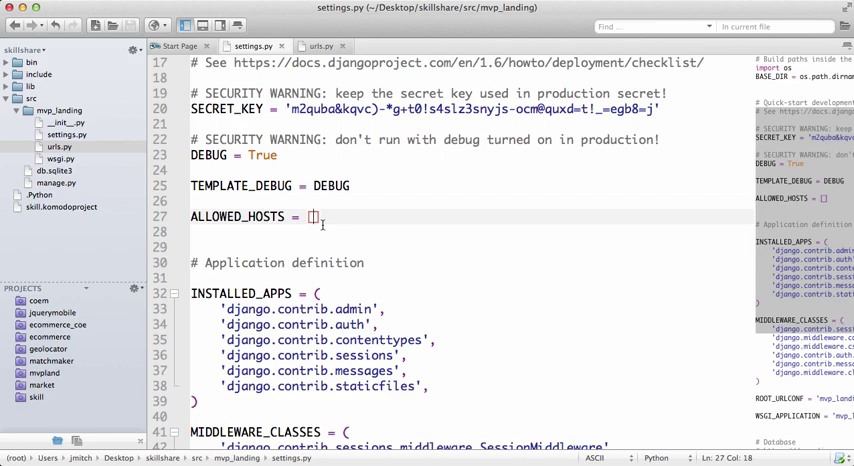
{"action": "scroll", "scroll_direction": "up", "scroll_amount": 3}
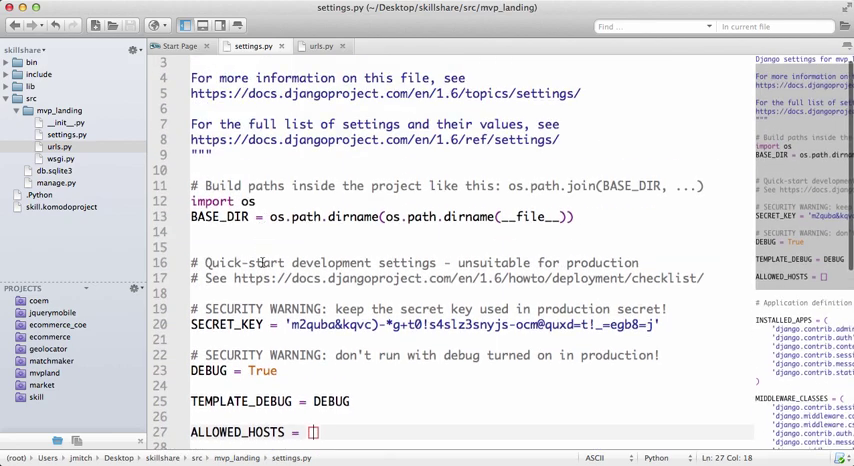
{"action": "type", "text": "http"}
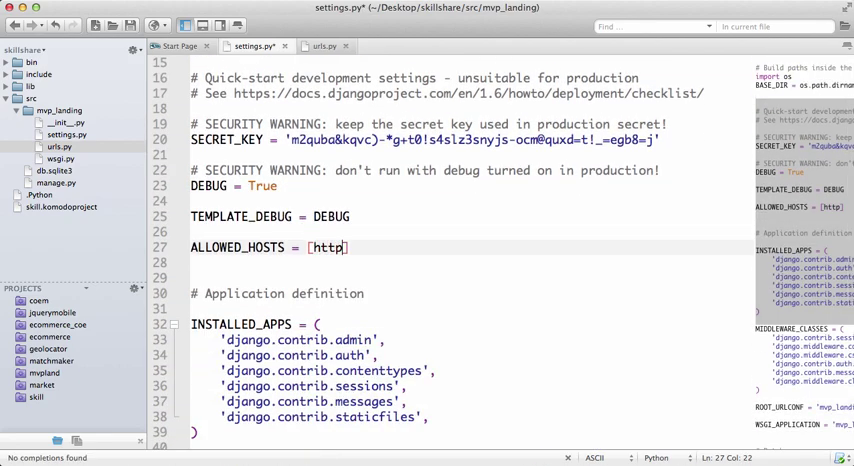
{"action": "type", "text": "://www"}
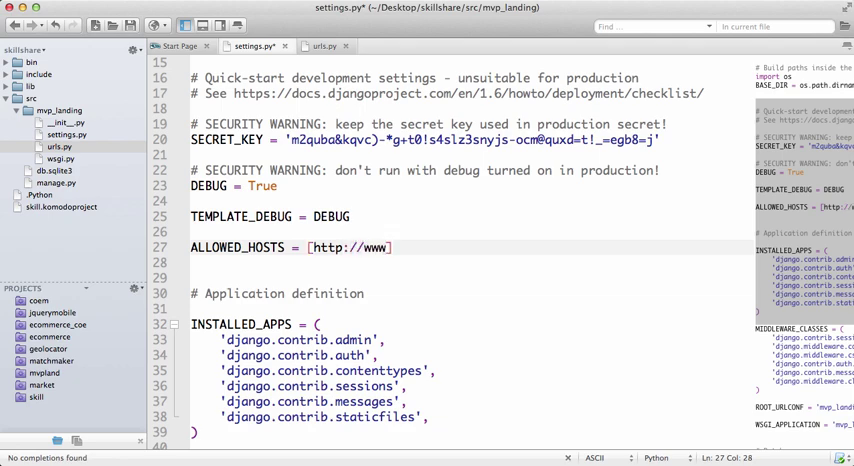
{"action": "type", "text": ".codingfd"}
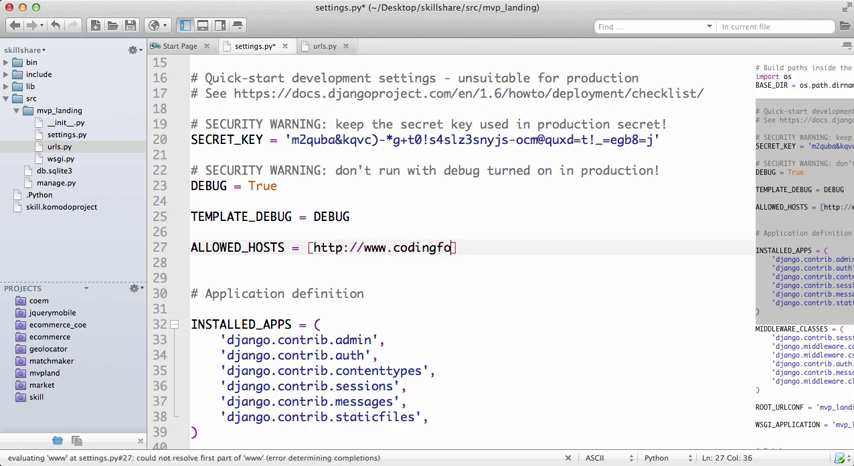
{"action": "type", "text": "rentrepreneurs.com"}
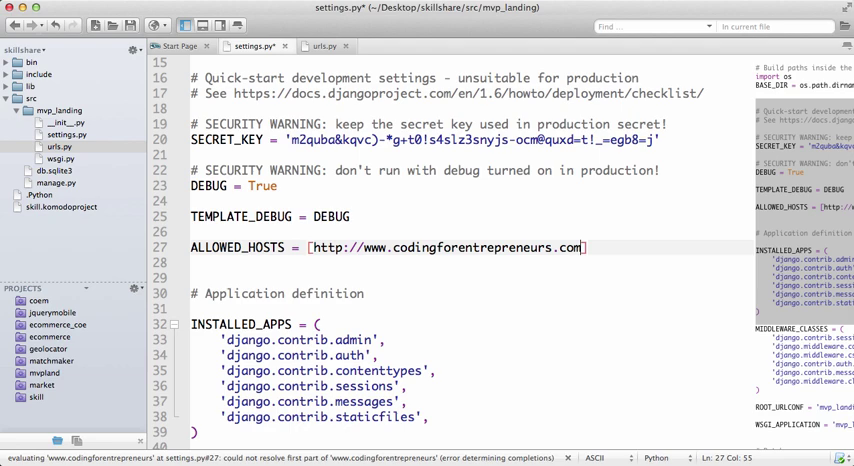
{"action": "type", "text": "\", \""}
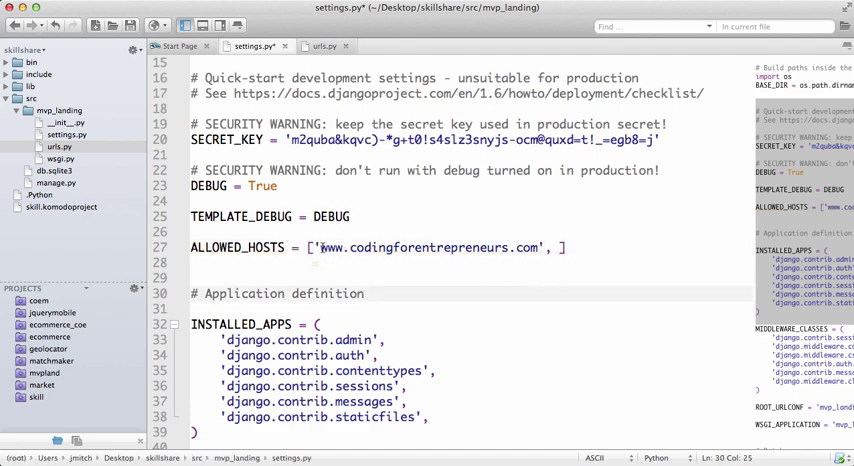
{"action": "left_click_drag", "start_coordinate": [320, 248], "coordinate": [544, 248]}
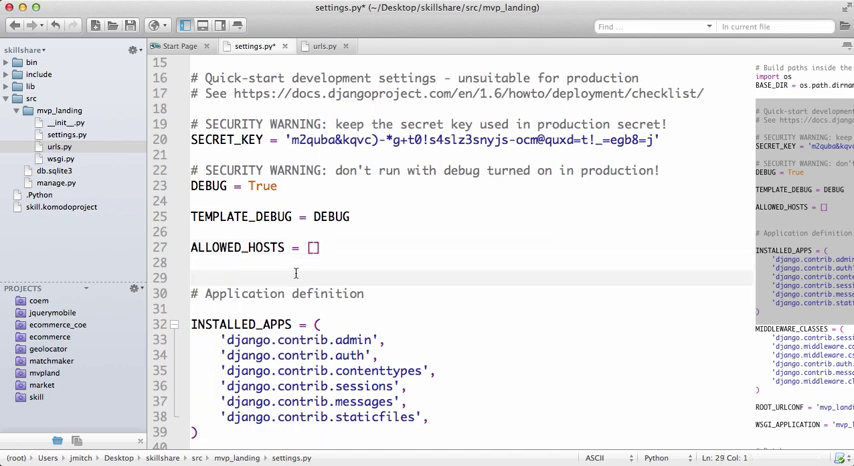
- Review INSTALLED_APPS and MIDDLEWARE_CLASSES in settings.py, then switch to urls.py
{"action": "scroll", "scroll_direction": "down", "scroll_amount": 3}
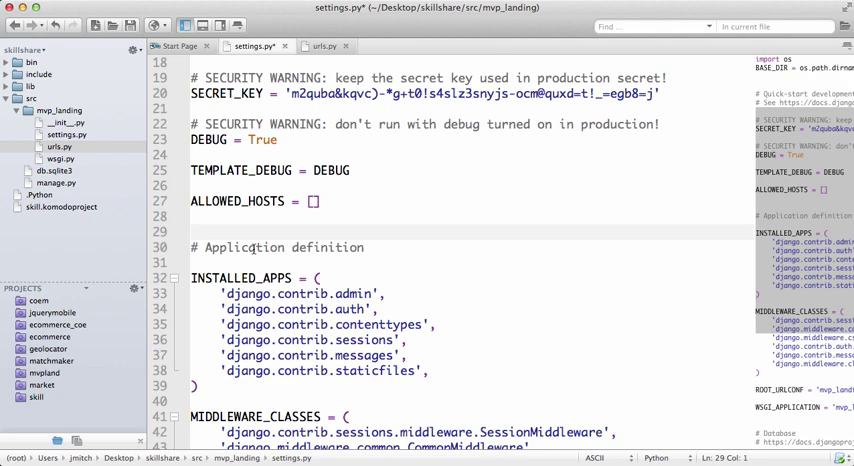
{"action": "scroll", "scroll_direction": "down", "scroll_amount": 3}
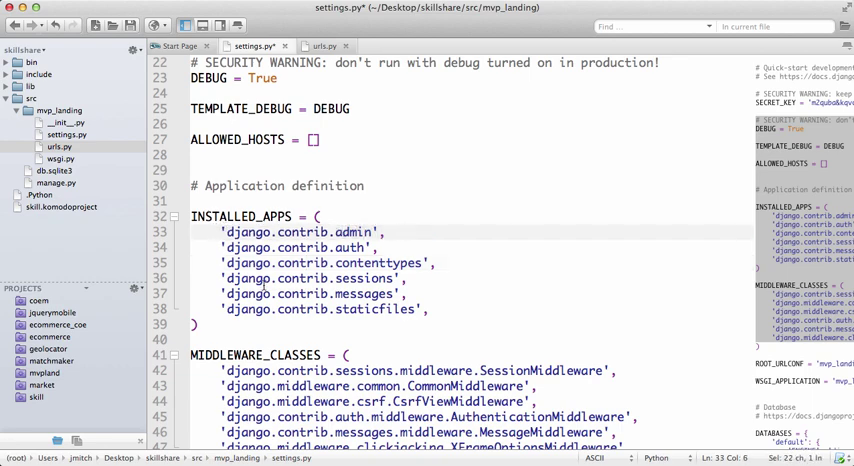
{"action": "scroll", "scroll_direction": "down", "scroll_amount": 3}
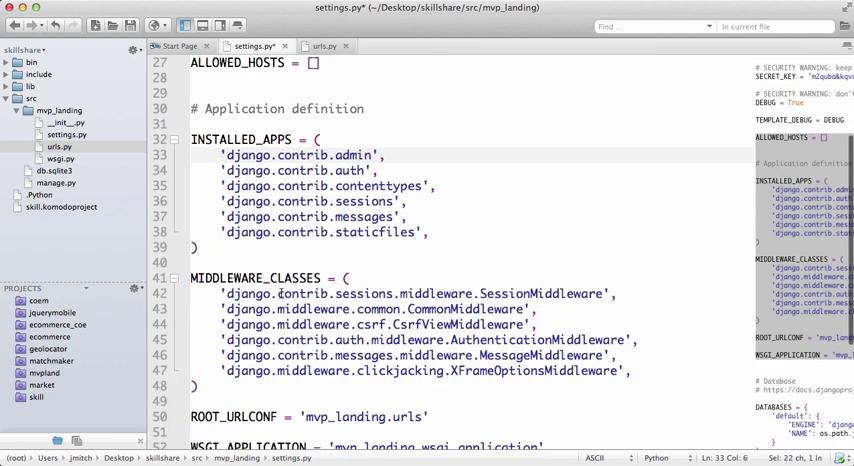
{"action": "scroll", "scroll_direction": "down", "scroll_amount": 3}
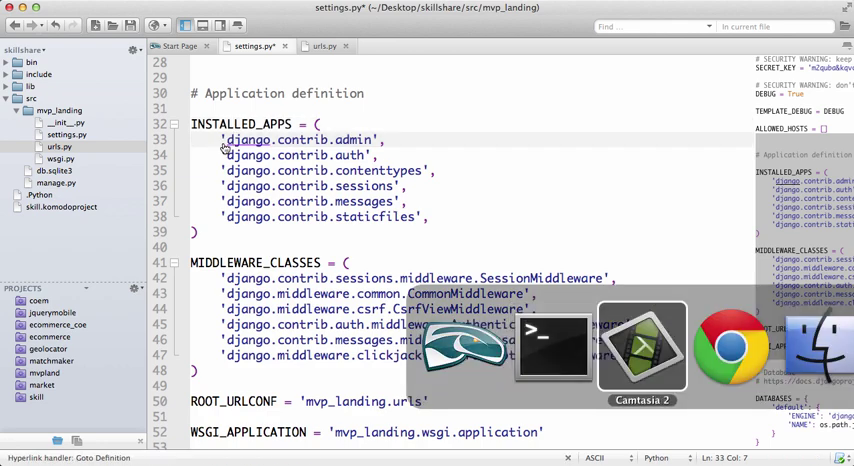
{"action": "left_click", "coordinate": [732, 348]}
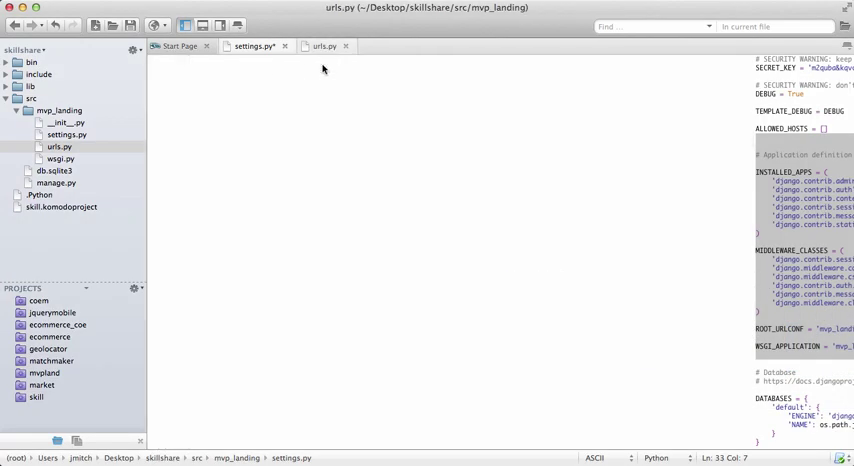
- Rename the admin URL pattern to 'abc' in urls.py and check the admin address in Chrome
{"action": "left_click", "coordinate": [324, 46]}
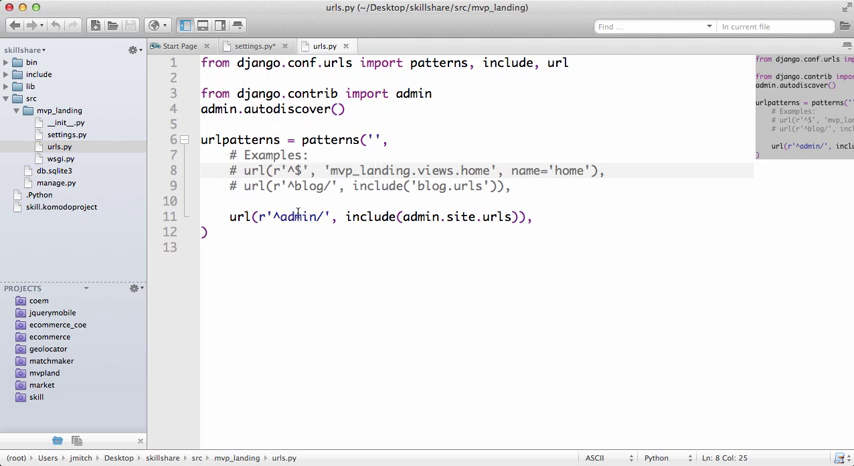
{"action": "type", "text": "abc"}
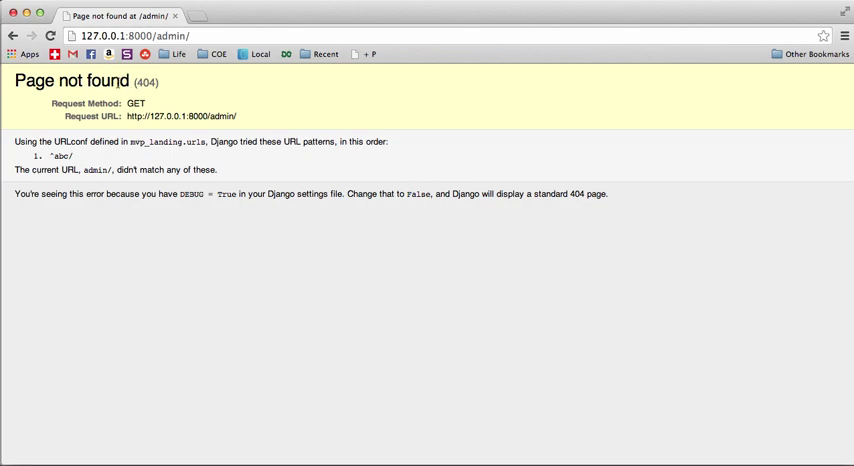
{"action": "left_click", "coordinate": [552, 348]}
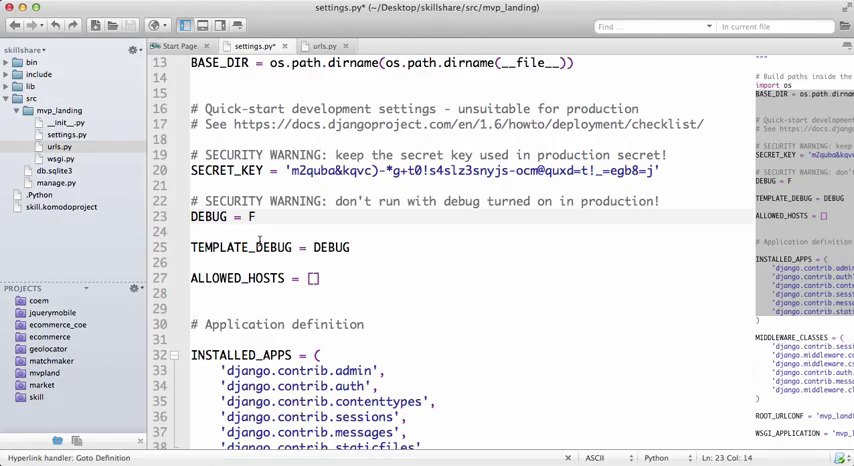
- Toggle the DEBUG value in settings.py and reload 127.0.0.1:8000/admin/ to see the error
{"action": "type", "text": "rue"}
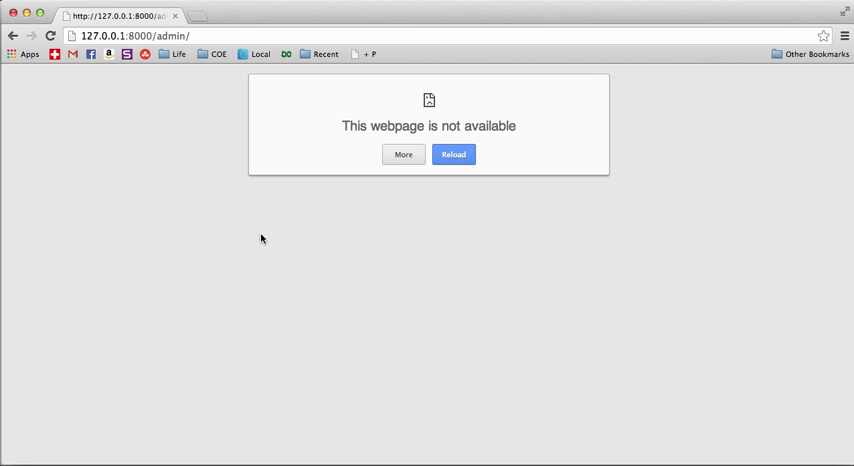
{"action": "left_click", "coordinate": [454, 154]}
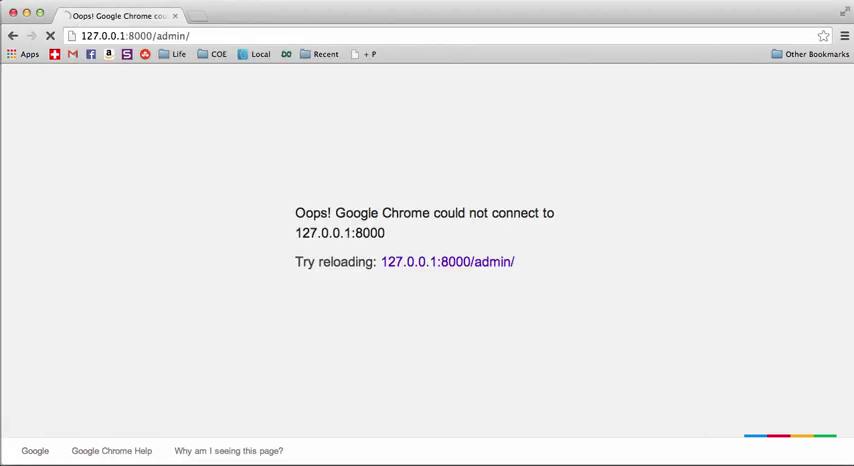
{"action": "left_click", "coordinate": [52, 36]}
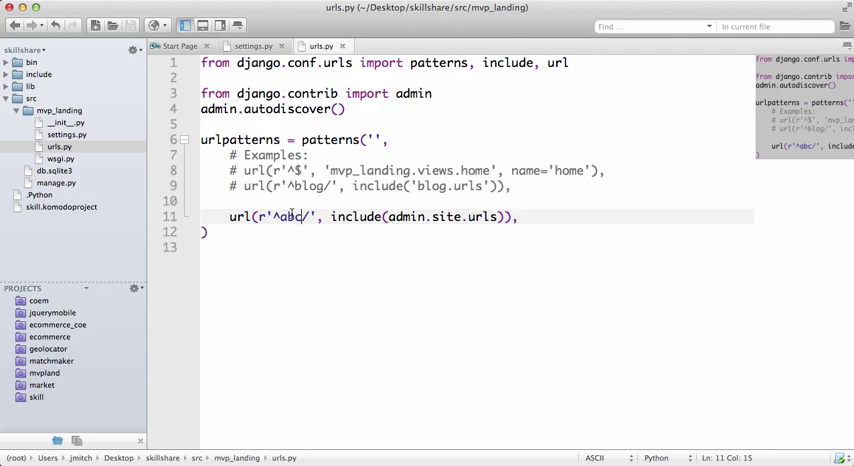
- Restore the r'^admin/' pattern in urls.py and load the Django admin login page in Chrome
{"action": "type", "text": "adminbacsds/"}
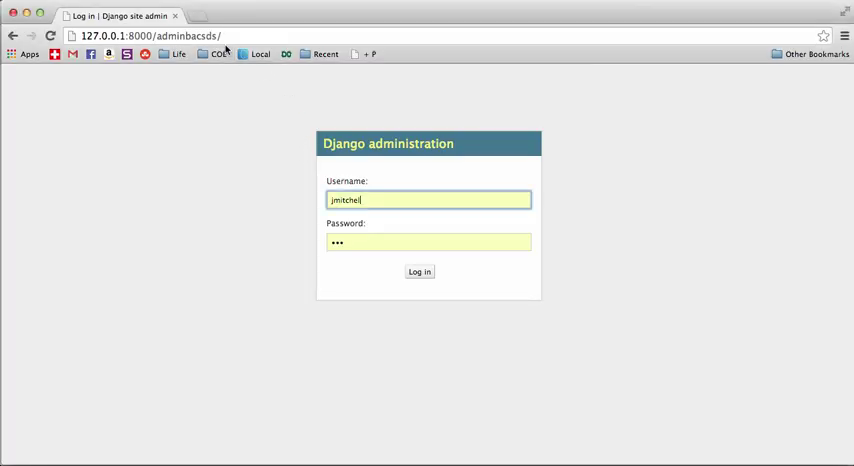
{"action": "left_click", "coordinate": [150, 36]}
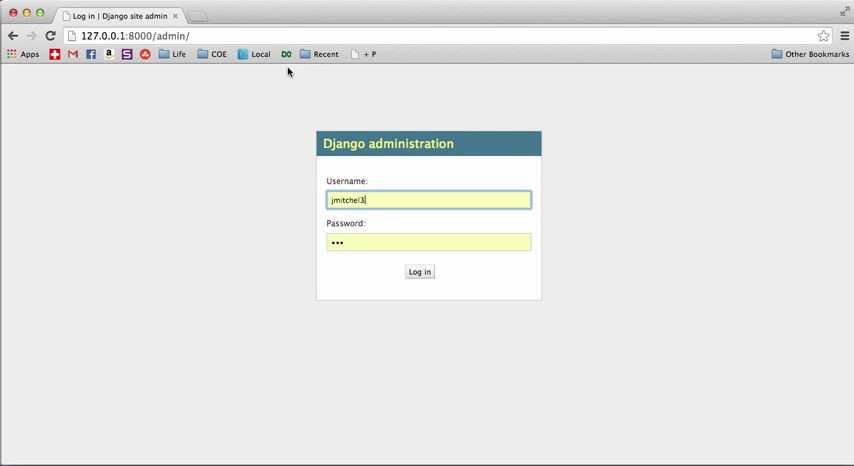
{"action": "mouse_move", "coordinate": [464, 180]}
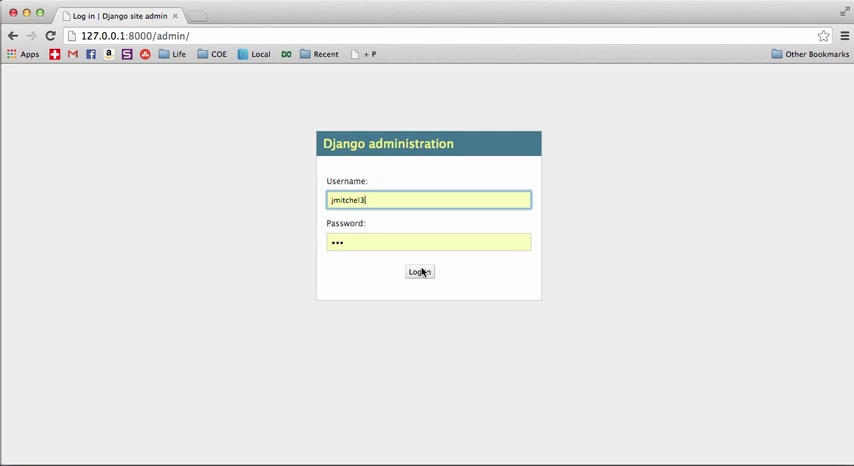
{"action": "mouse_move", "coordinate": [340, 236]}
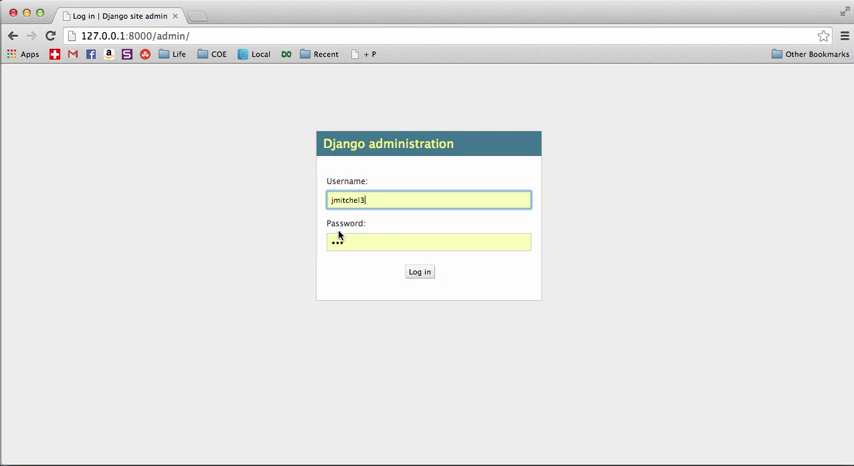
{"action": "mouse_move", "coordinate": [448, 264]}
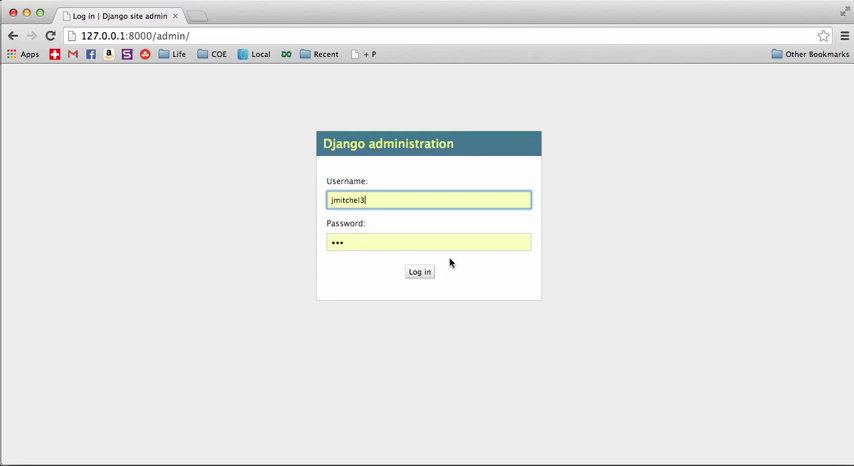
- Log in to Django administration and open the single admin user's edit page from the Users list
{"action": "left_click", "coordinate": [642, 346]}
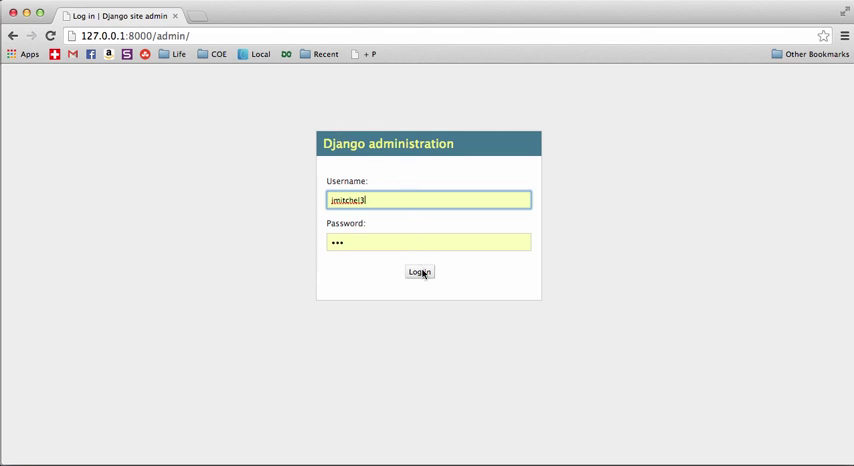
{"action": "left_click", "coordinate": [420, 272]}
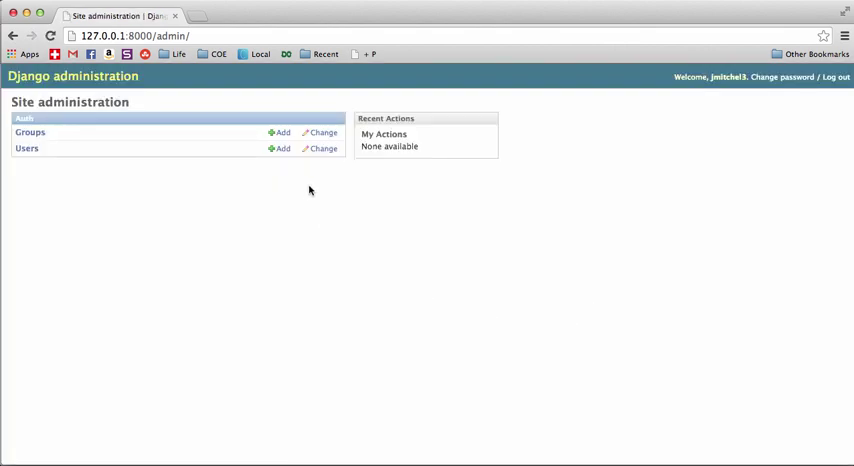
{"action": "mouse_move", "coordinate": [320, 188]}
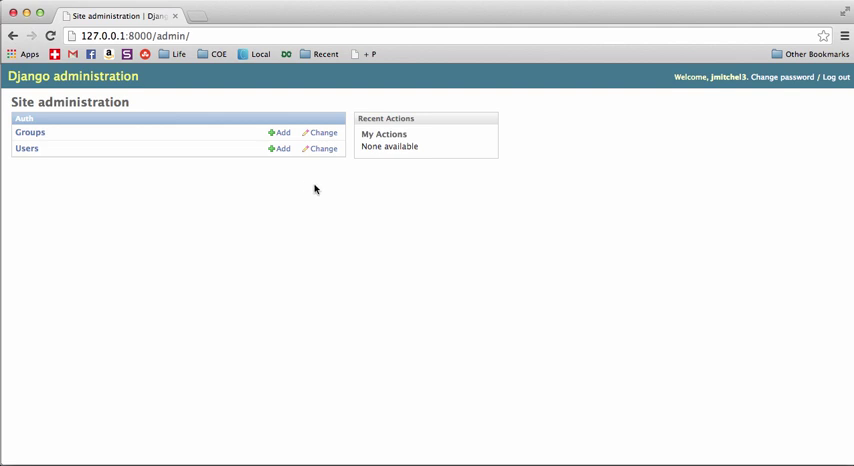
{"action": "mouse_move", "coordinate": [54, 196]}
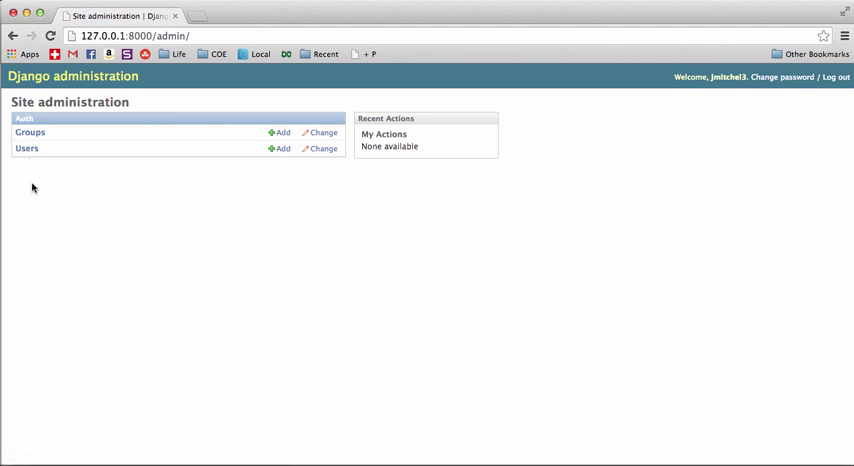
{"action": "mouse_move", "coordinate": [44, 168]}
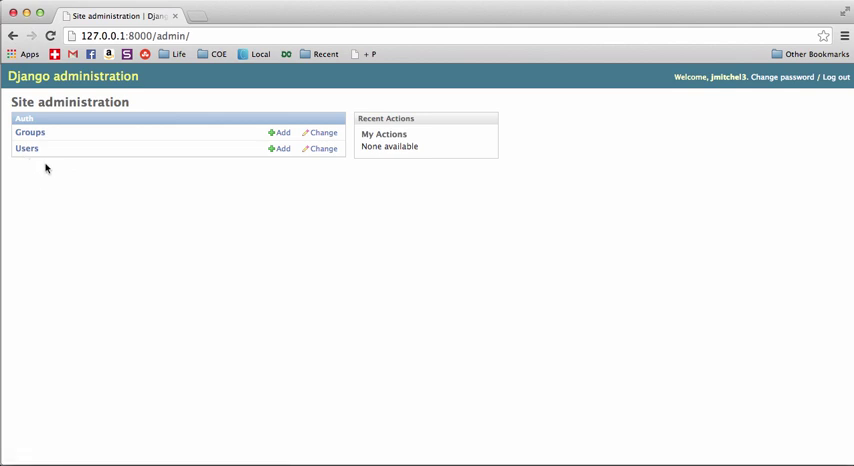
{"action": "left_click", "coordinate": [26, 148]}
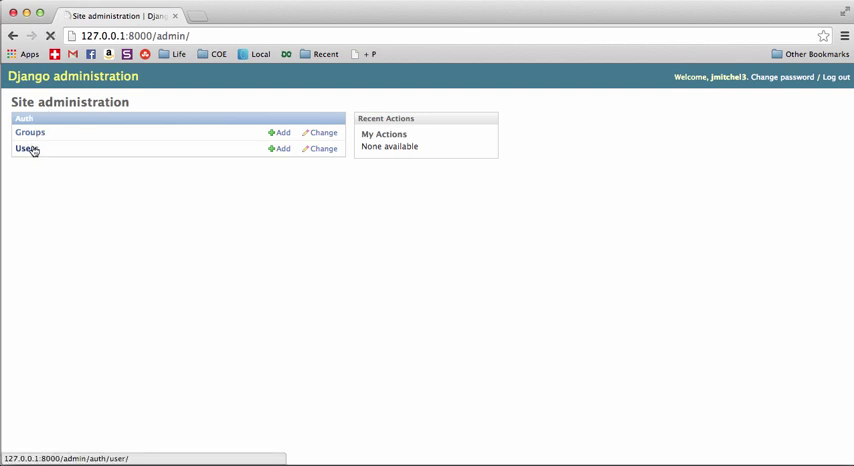
{"action": "left_click", "coordinate": [24, 148]}
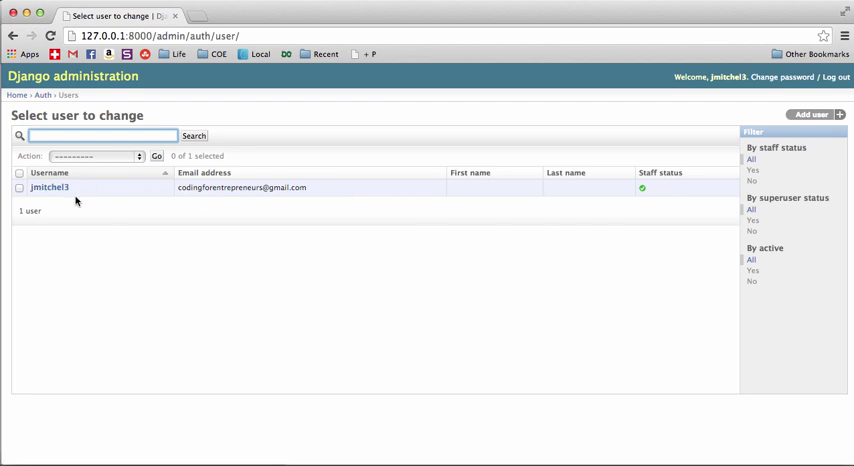
{"action": "left_click", "coordinate": [48, 188]}
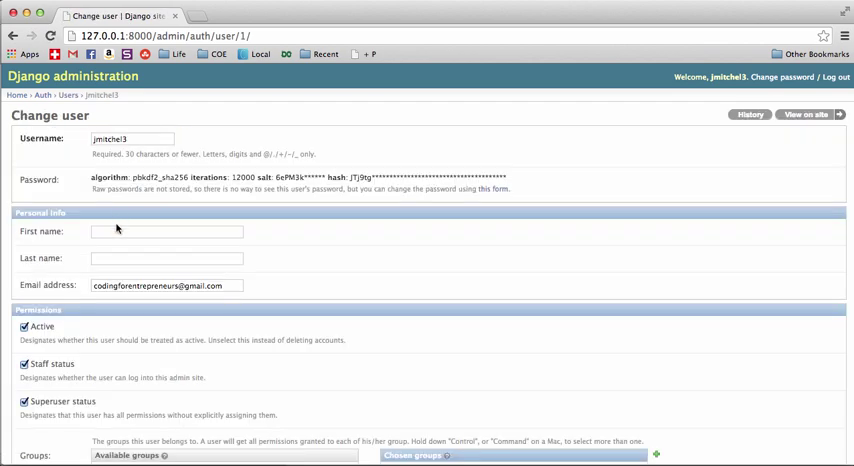
- Fill in the user's first and last name and save the change
{"action": "type", "text": "Justin"}
{"action": "type", "text": "Mitchel"}
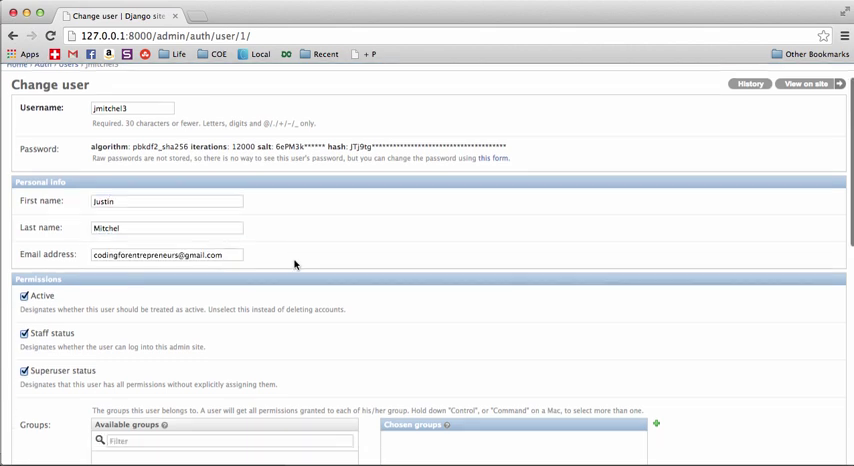
{"action": "scroll", "scroll_direction": "down", "scroll_amount": 3}
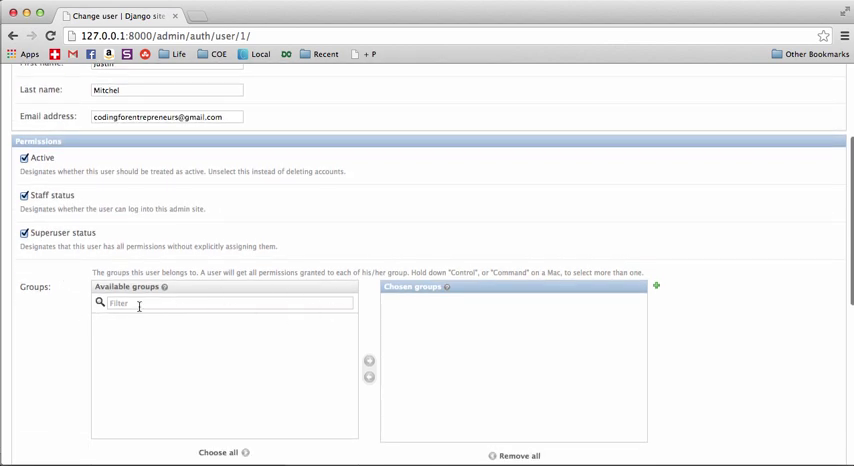
{"action": "scroll", "scroll_direction": "down", "scroll_amount": 3}
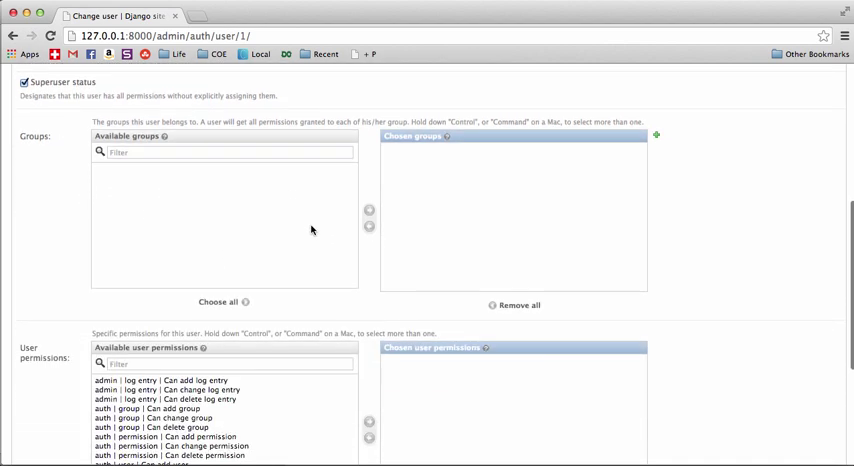
{"action": "scroll", "scroll_direction": "down", "scroll_amount": 3}
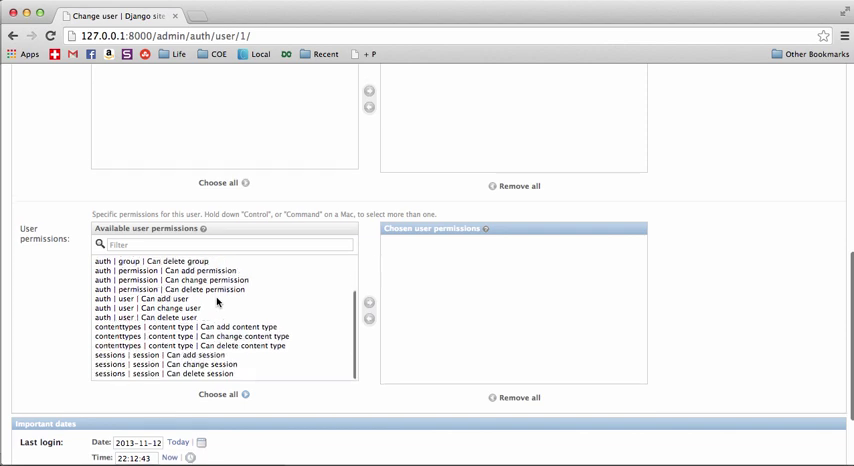
{"action": "scroll", "scroll_direction": "down", "scroll_amount": 3}
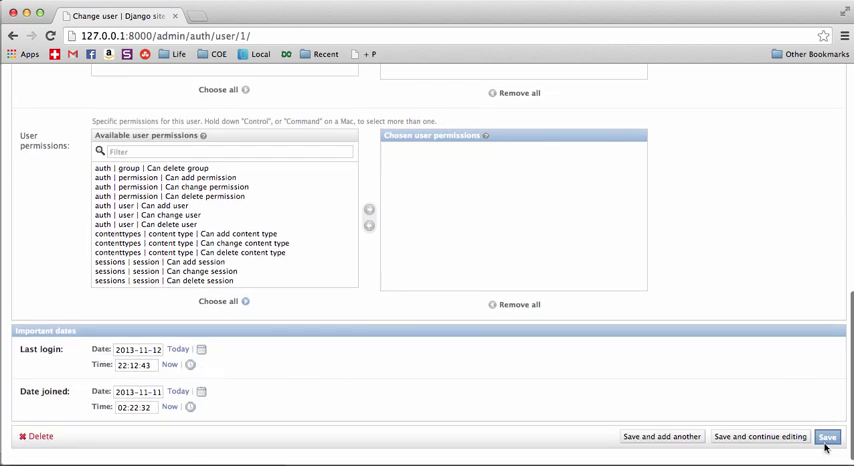
{"action": "left_click", "coordinate": [826, 436]}
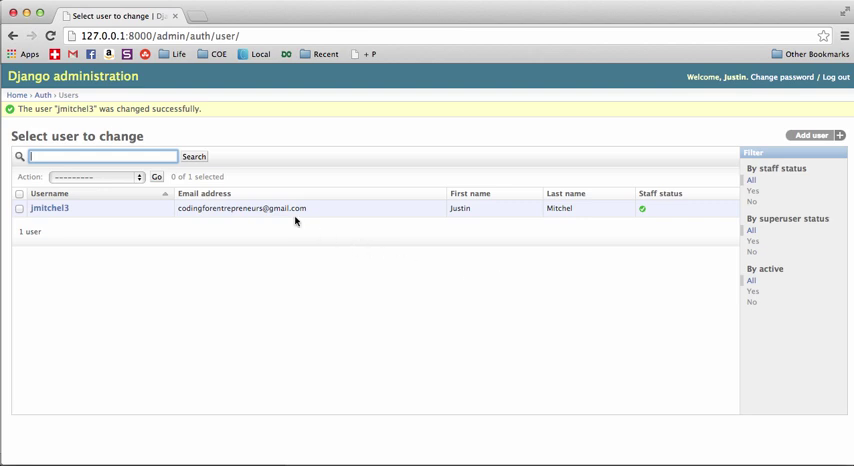
{"action": "mouse_move", "coordinate": [294, 224]}
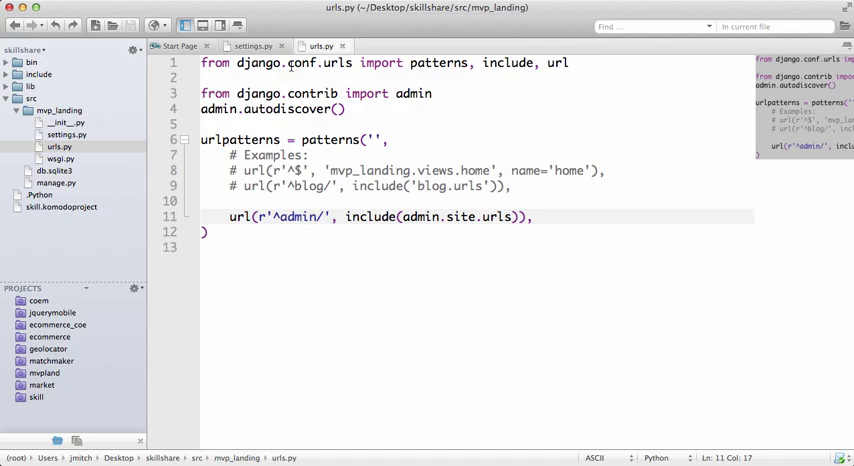
- Return to settings.py in Komodo Edit at the INSTALLED_APPS section
{"action": "left_click", "coordinate": [252, 46]}
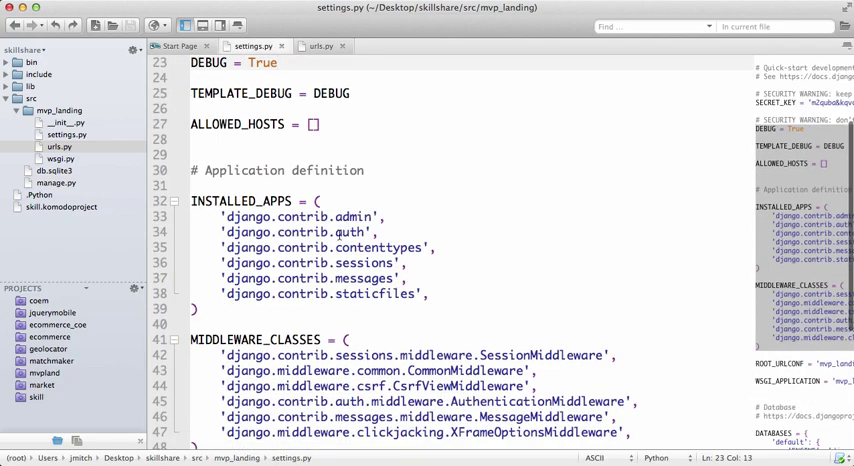
{"action": "scroll", "scroll_direction": "down", "scroll_amount": 3}
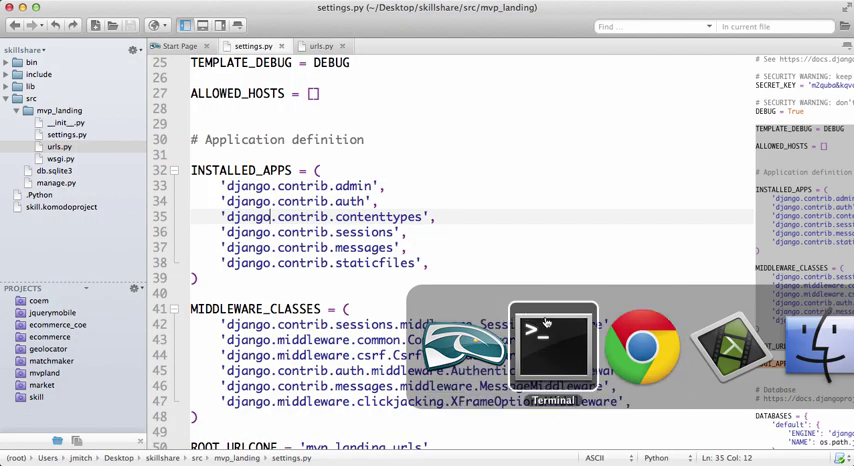
- Stop the development server with Ctrl-C and run python manage.py startapp signups
{"action": "left_click", "coordinate": [552, 344]}
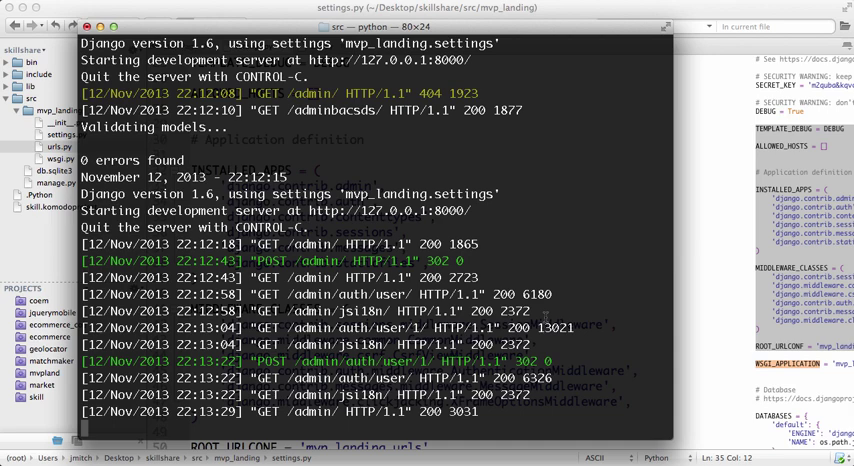
{"action": "key", "text": "ctrl+c"}
{"action": "type", "text": "ls"}
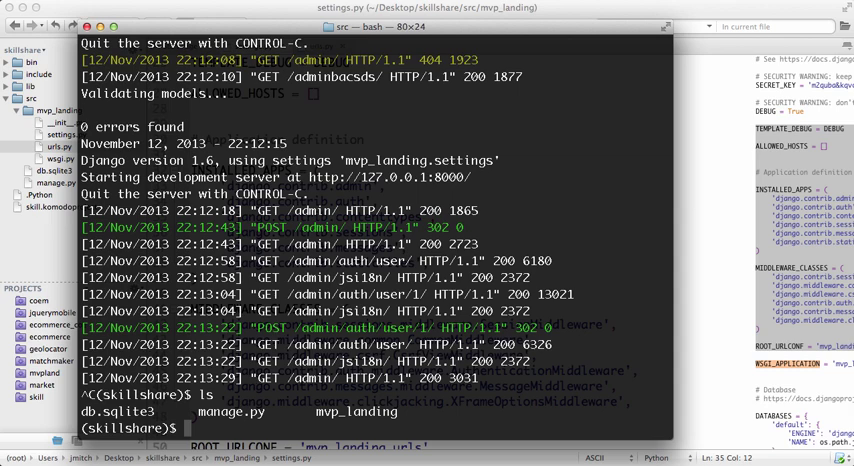
{"action": "type", "text": "python manage.py startapp"}
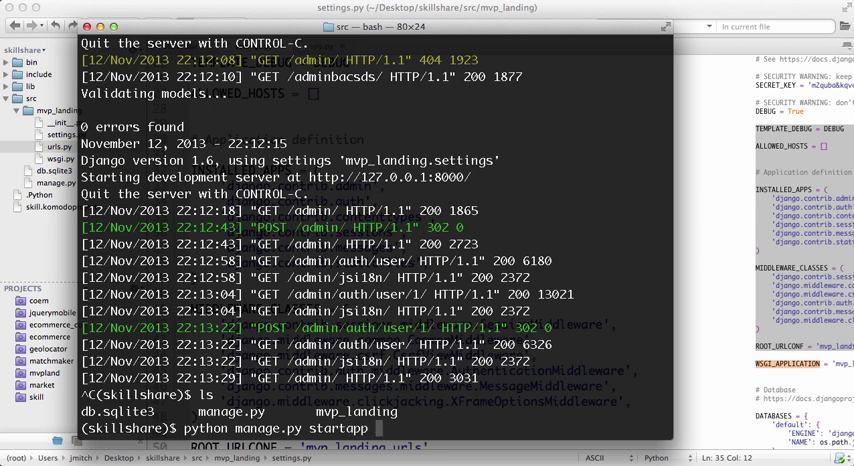
{"action": "type", "text": "sign"}
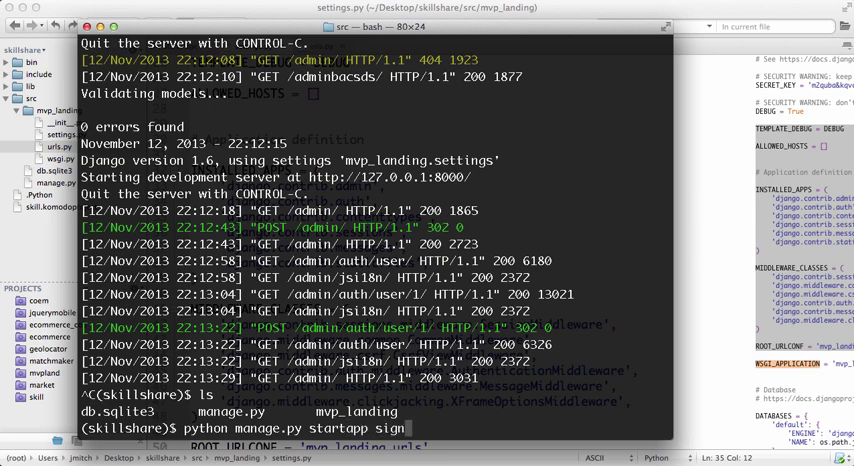
{"action": "type", "text": "ups"}
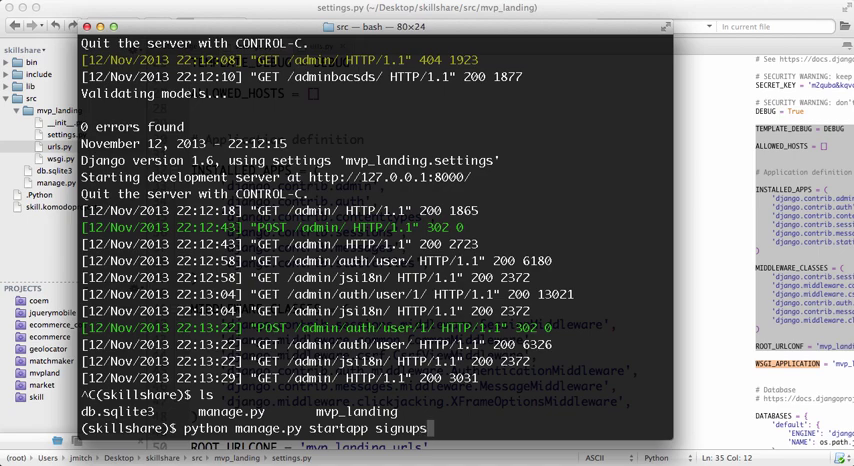
{"action": "key", "text": "Return"}
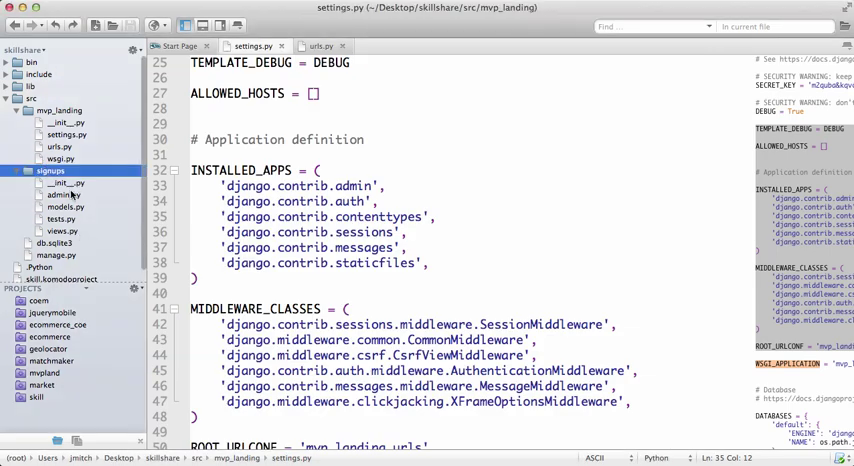
- Expand the new signups folder in the project tree and open its models.py
{"action": "left_click", "coordinate": [64, 196]}
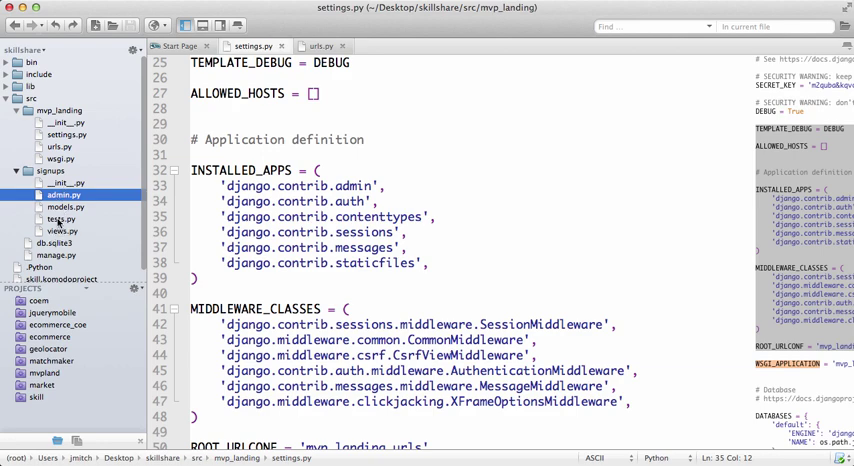
{"action": "left_click", "coordinate": [64, 184]}
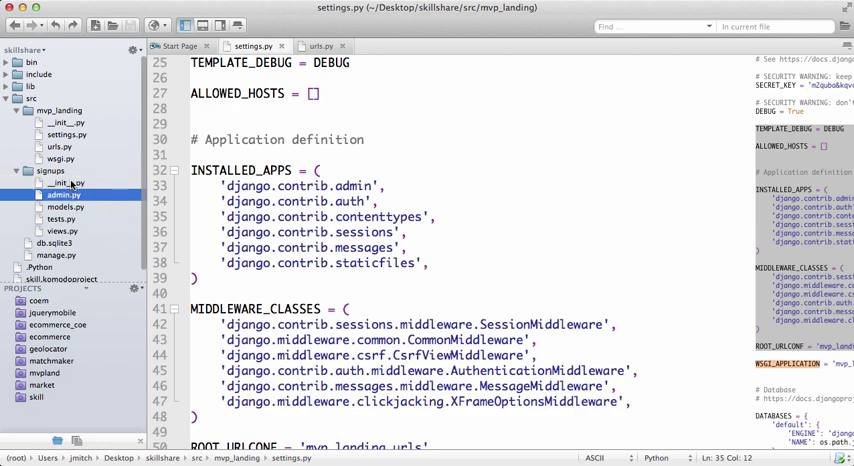
{"action": "left_click", "coordinate": [64, 184]}
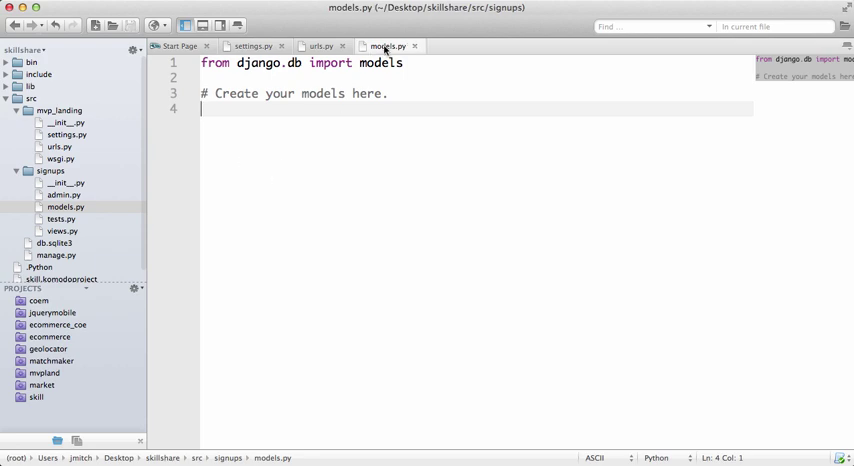
- Open the signups app's admin.py from the file tree
{"action": "left_click", "coordinate": [64, 196]}
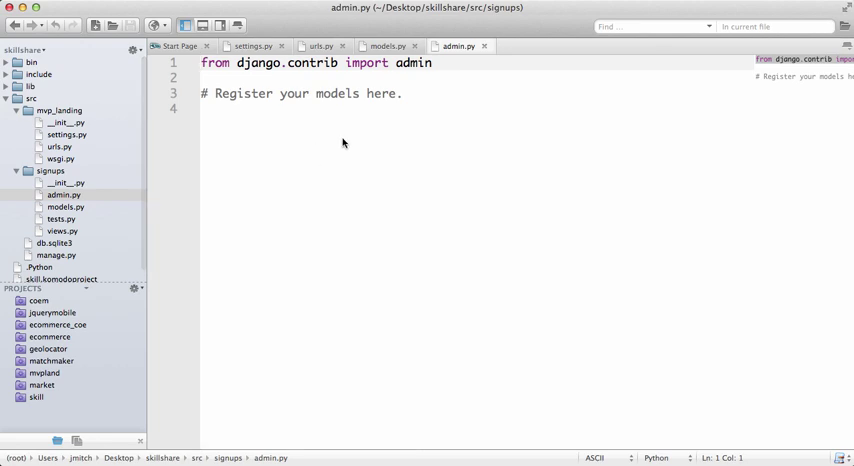
{"action": "mouse_move", "coordinate": [348, 92]}
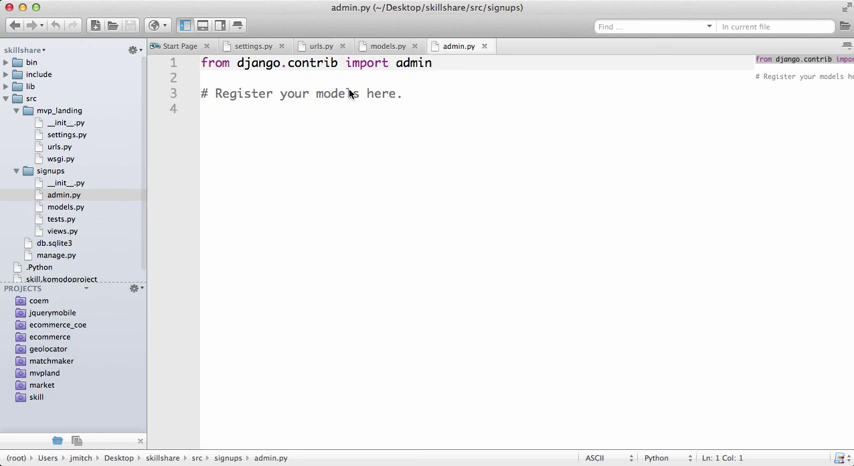
{"action": "mouse_move", "coordinate": [344, 100]}
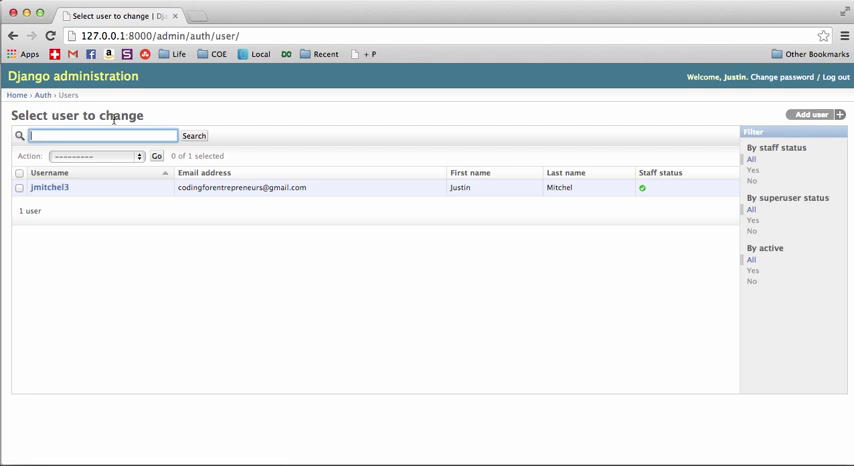
{"action": "mouse_move", "coordinate": [232, 260]}
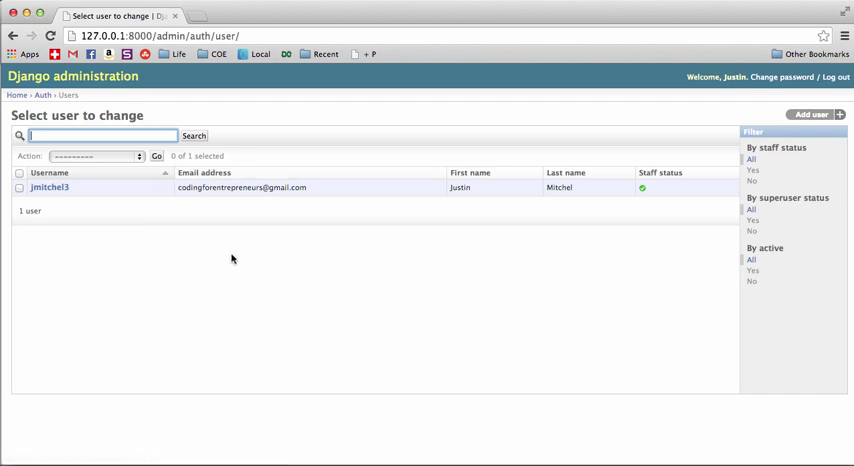
{"action": "mouse_move", "coordinate": [436, 248]}
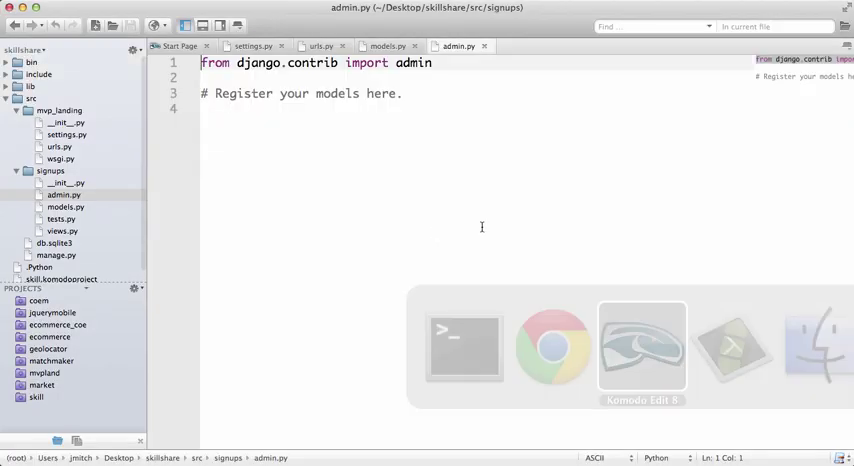
- Open the signups views.py, then return to the project's urls.py with the admin URL pattern
{"action": "left_click", "coordinate": [60, 232]}
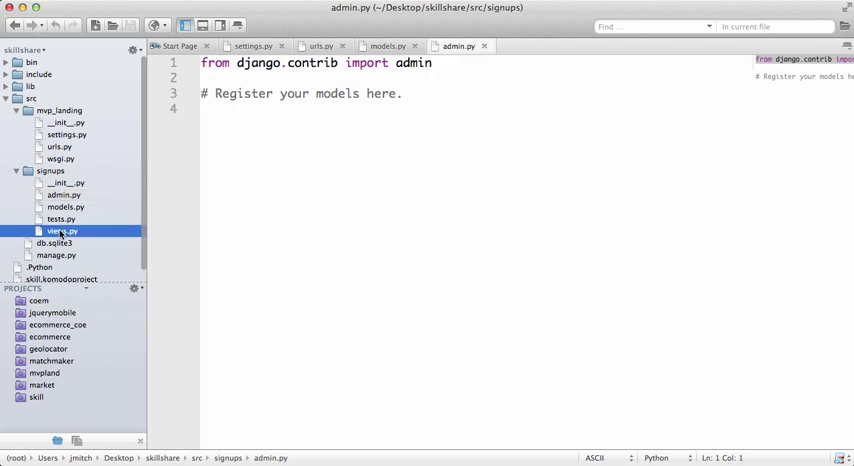
{"action": "left_click", "coordinate": [60, 232]}
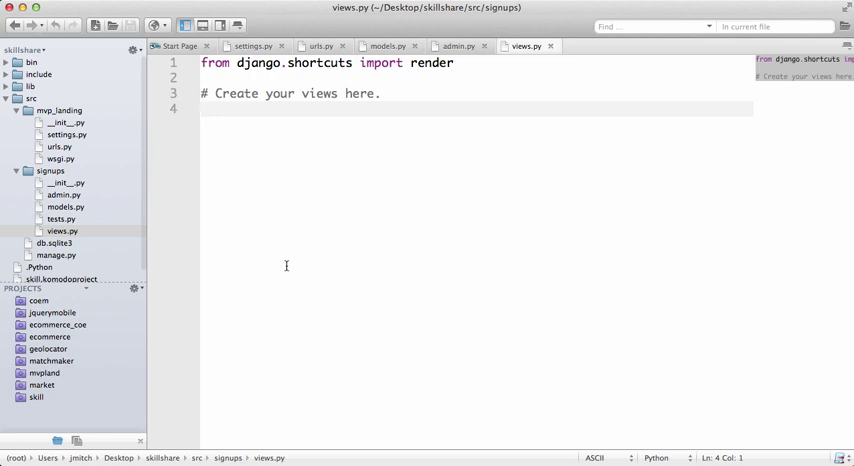
{"action": "left_click", "coordinate": [320, 46]}
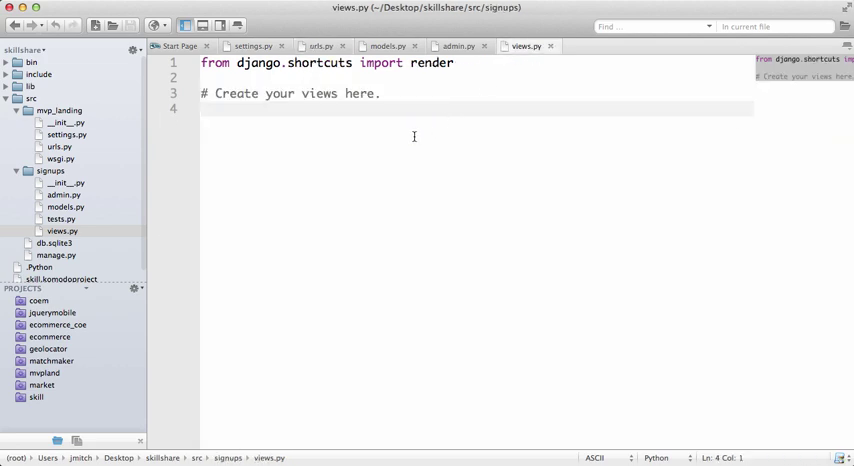
{"action": "left_click", "coordinate": [320, 46]}
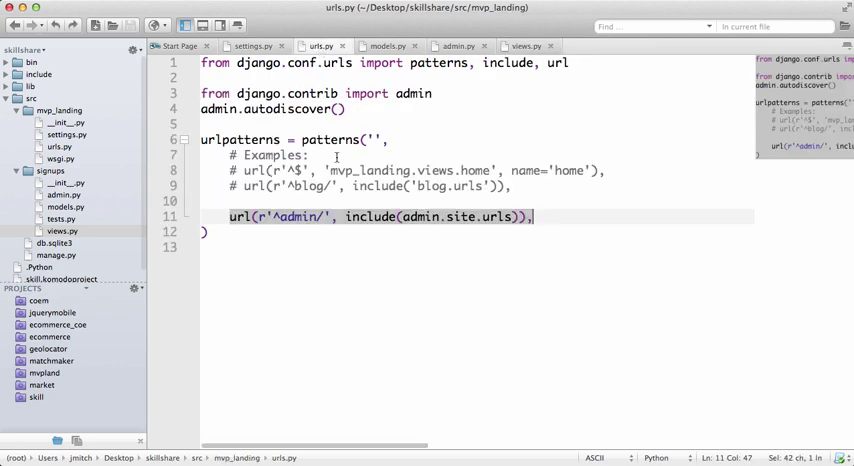